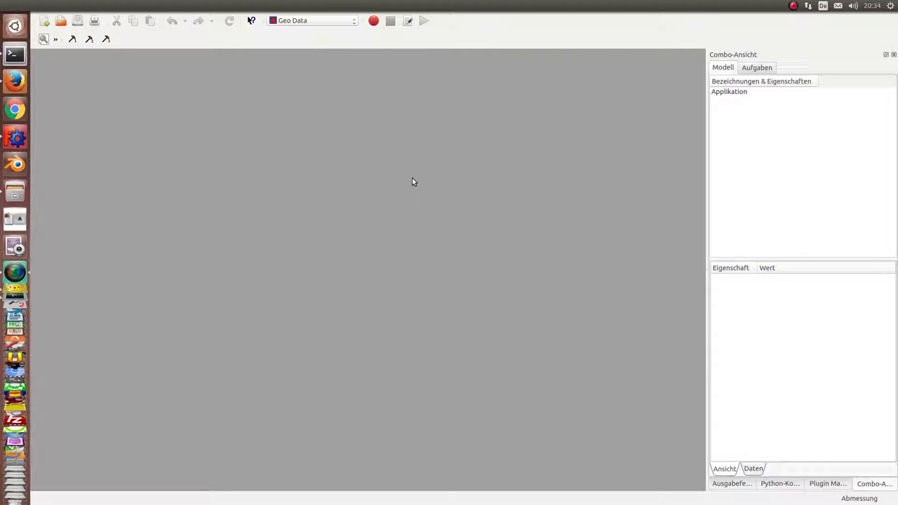
{"action": "mouse_move", "coordinate": [424, 183]}
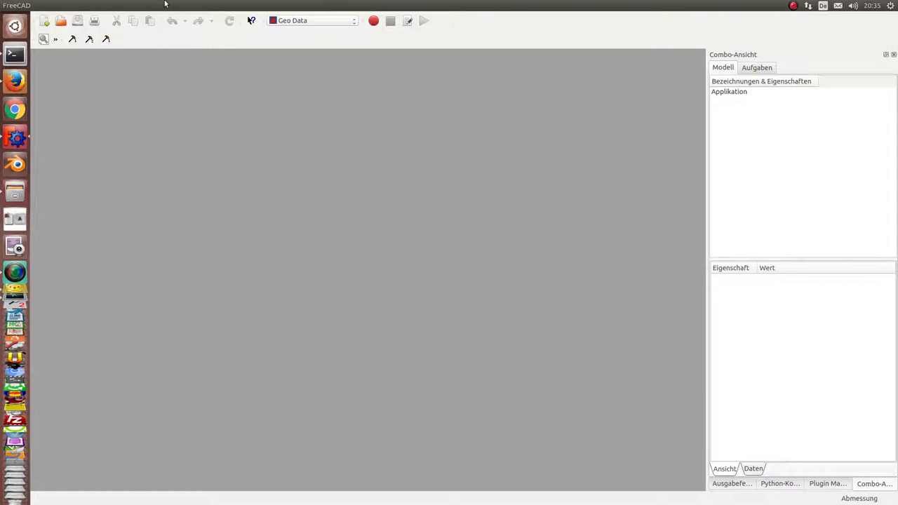
- Show the Geo Data menu commands
{"action": "left_click", "coordinate": [206, 4]}
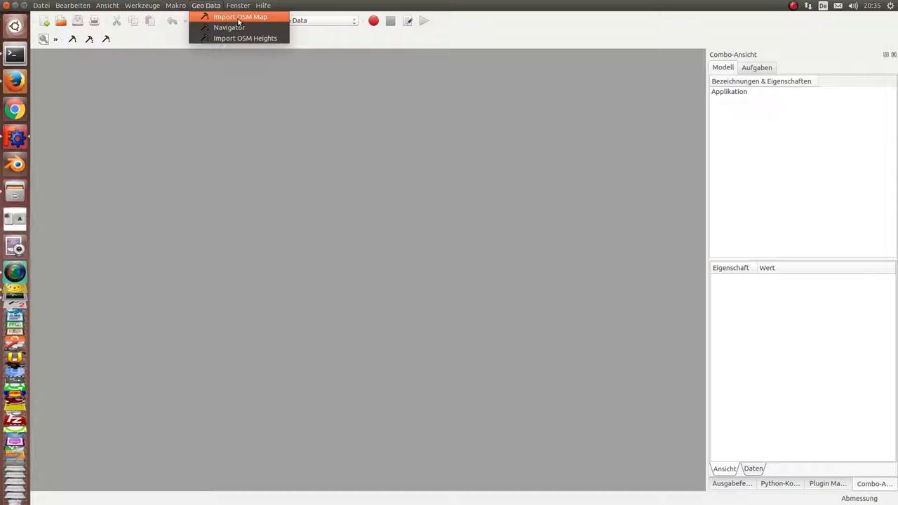
{"action": "mouse_move", "coordinate": [239, 21]}
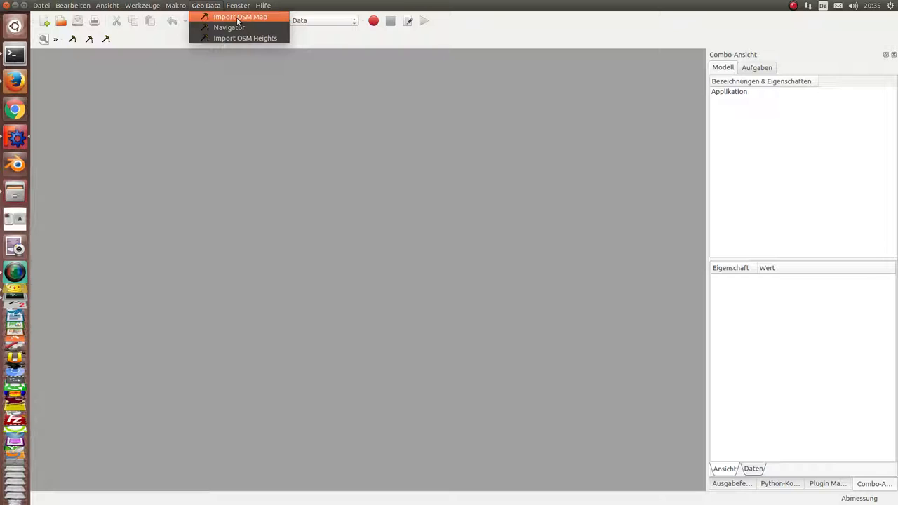
{"action": "mouse_move", "coordinate": [245, 38]}
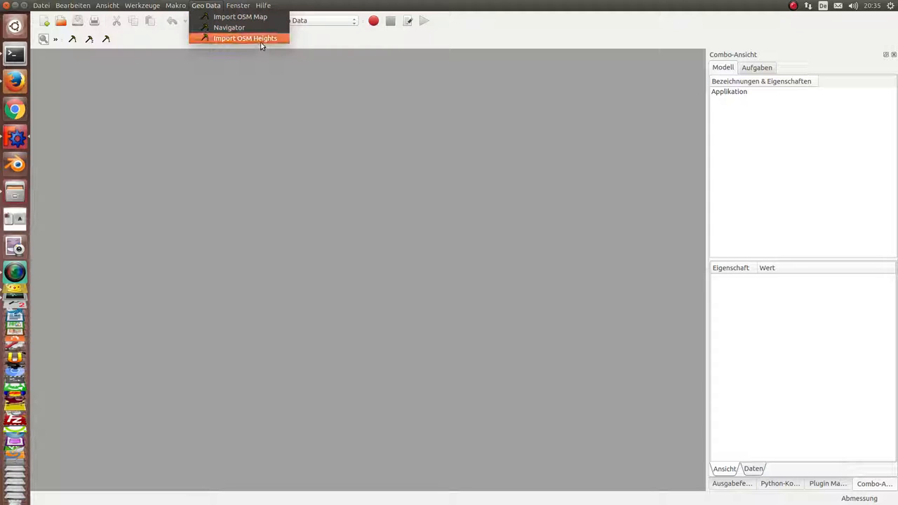
{"action": "mouse_move", "coordinate": [229, 28]}
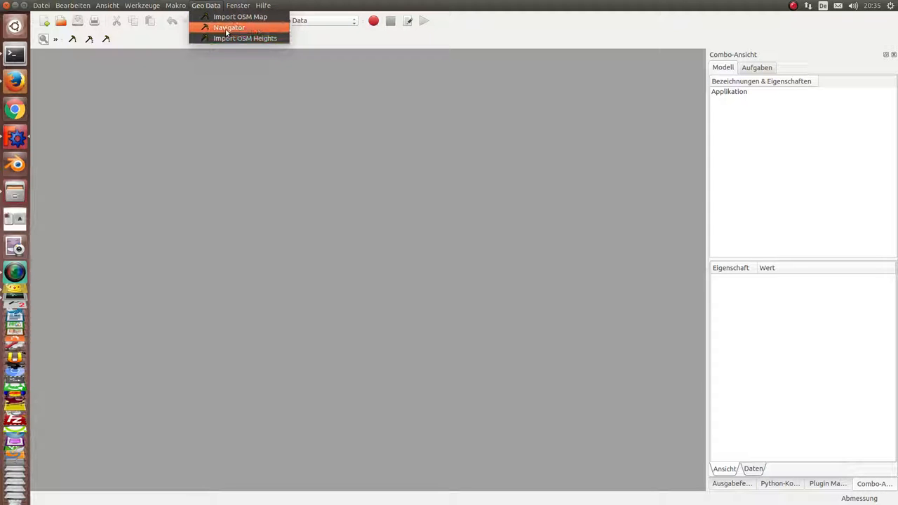
{"action": "mouse_move", "coordinate": [259, 105]}
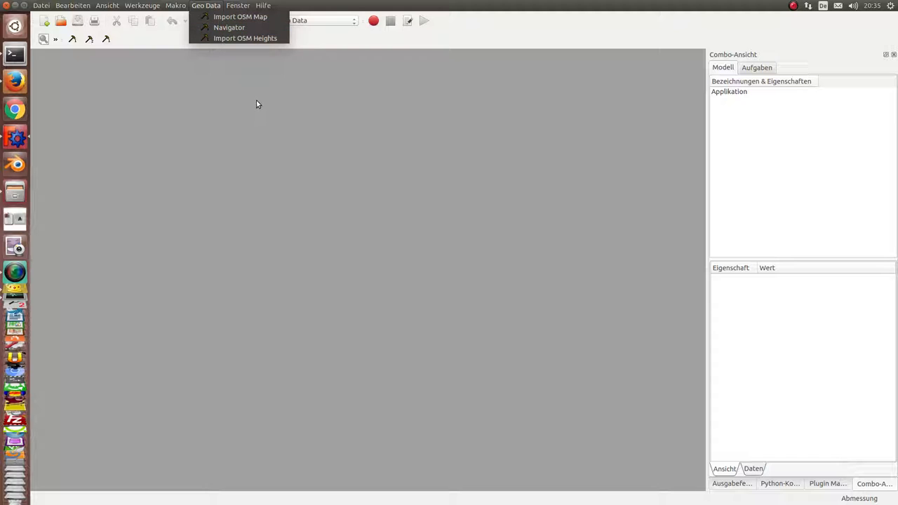
{"action": "mouse_move", "coordinate": [175, 58]}
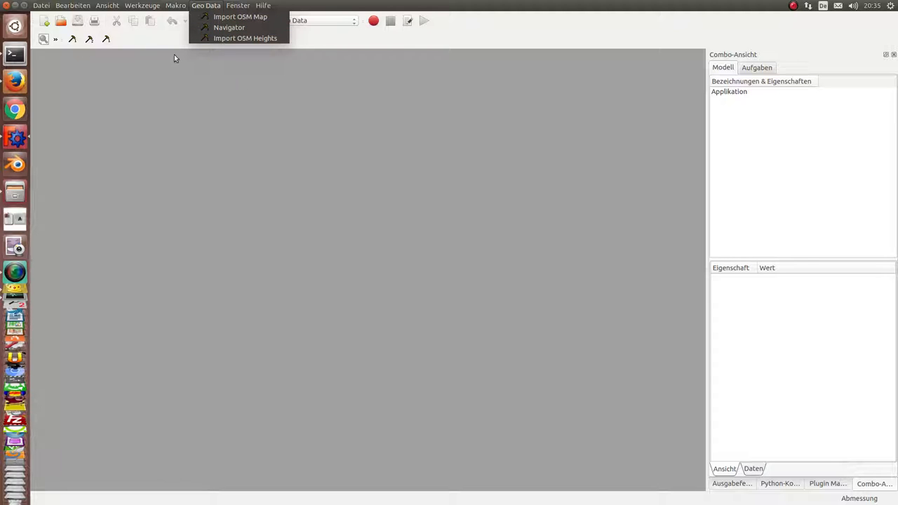
- Import the OSM map around 50.3736049,11.191643 after adjusting the square side-length slider
{"action": "left_click", "coordinate": [341, 67]}
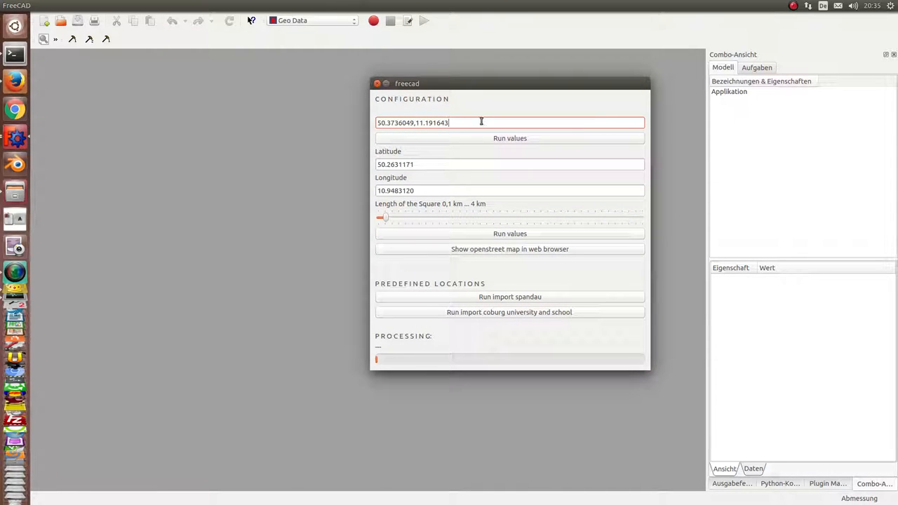
{"action": "left_click_drag", "start_coordinate": [384, 217], "coordinate": [426, 217]}
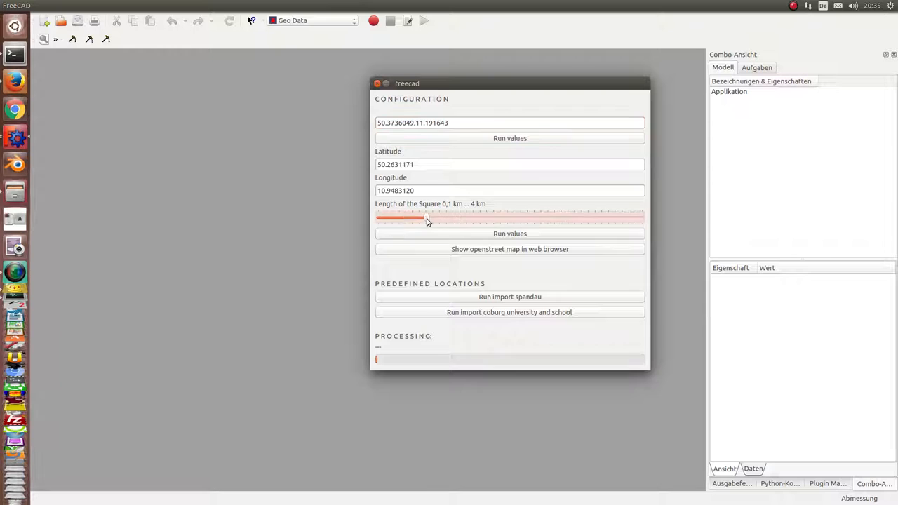
{"action": "left_click_drag", "start_coordinate": [417, 219], "coordinate": [441, 219]}
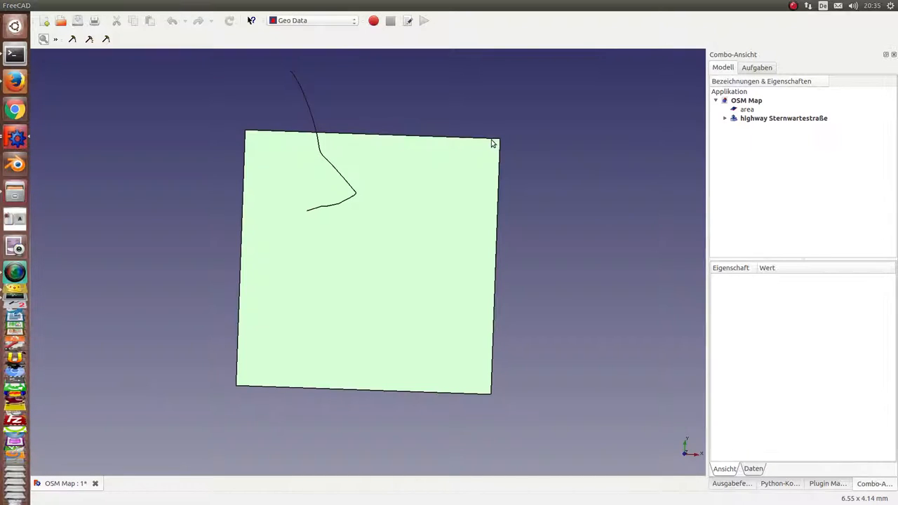
- Hide the green ground area so only the building shapes show
{"action": "key", "text": "alt+tab"}
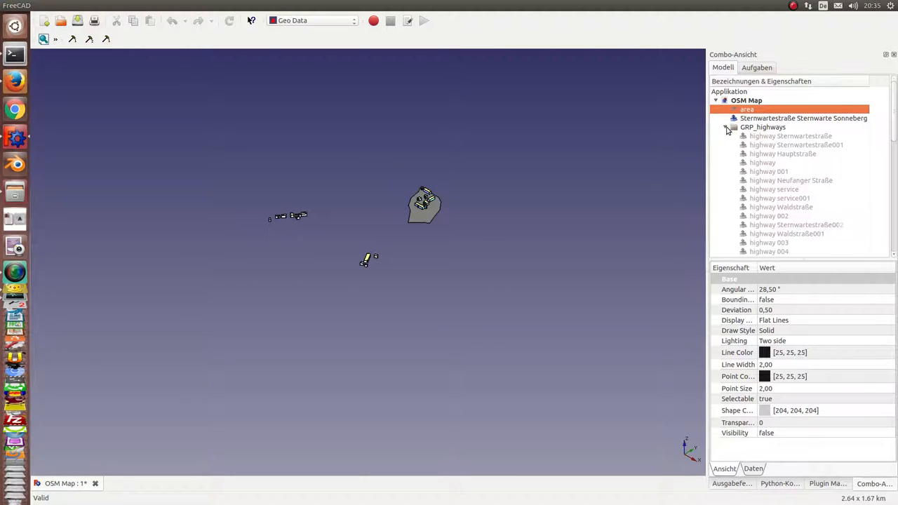
- Expand and collapse GRP_highways, GRP_building and GRP_landuse in the model tree to inspect them
{"action": "left_click", "coordinate": [764, 127]}
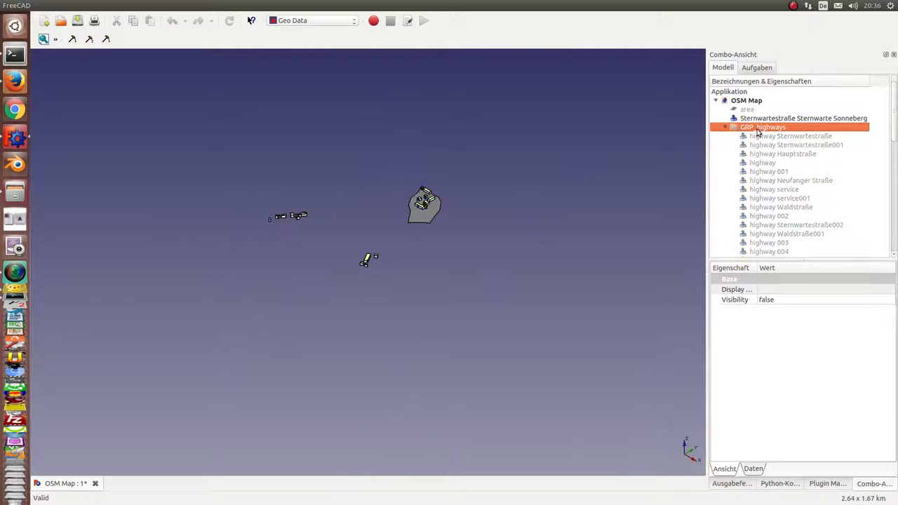
{"action": "left_click", "coordinate": [725, 127]}
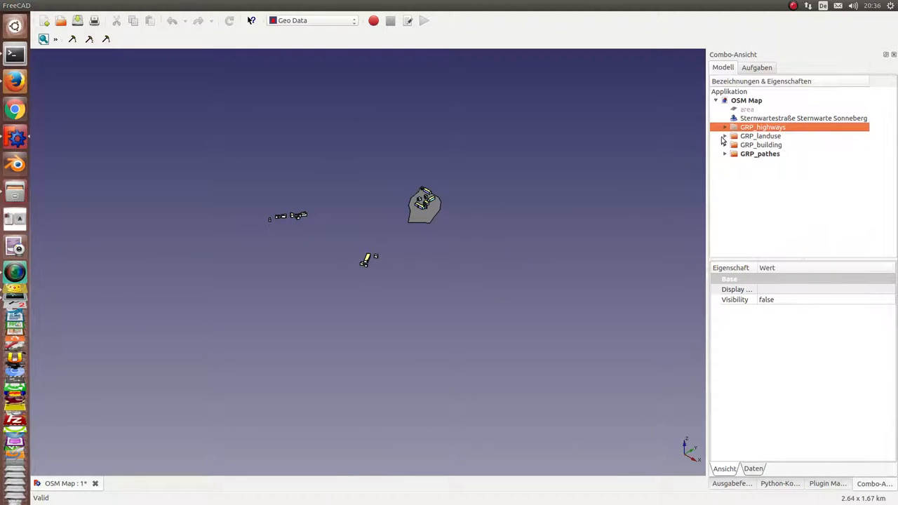
{"action": "left_click", "coordinate": [725, 144]}
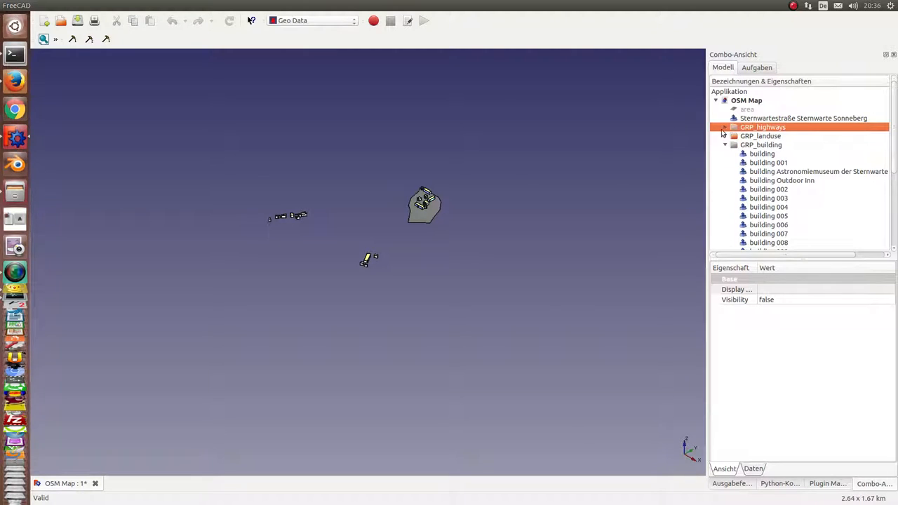
{"action": "left_click", "coordinate": [725, 144]}
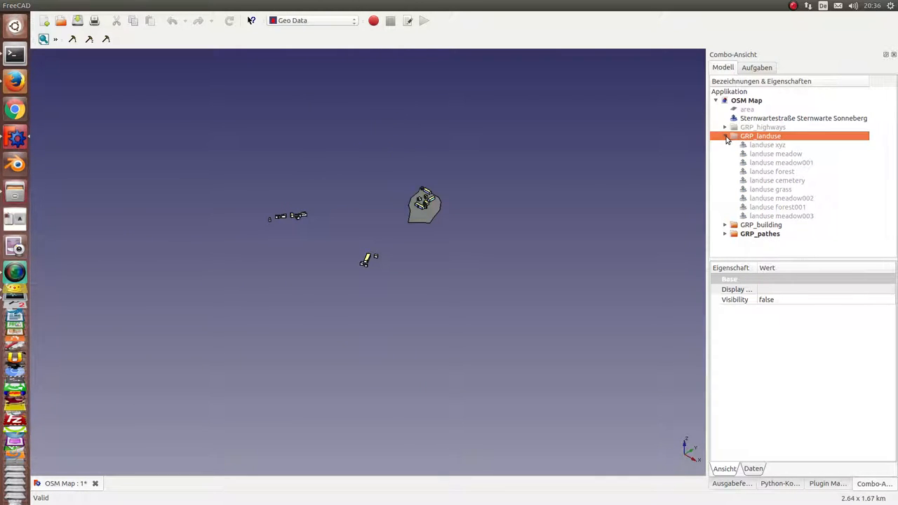
{"action": "left_click", "coordinate": [725, 136]}
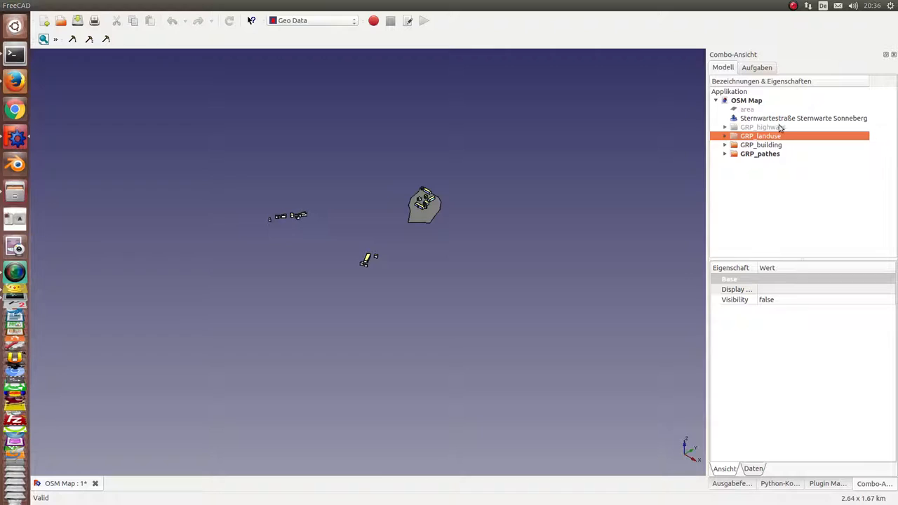
{"action": "left_click", "coordinate": [803, 118]}
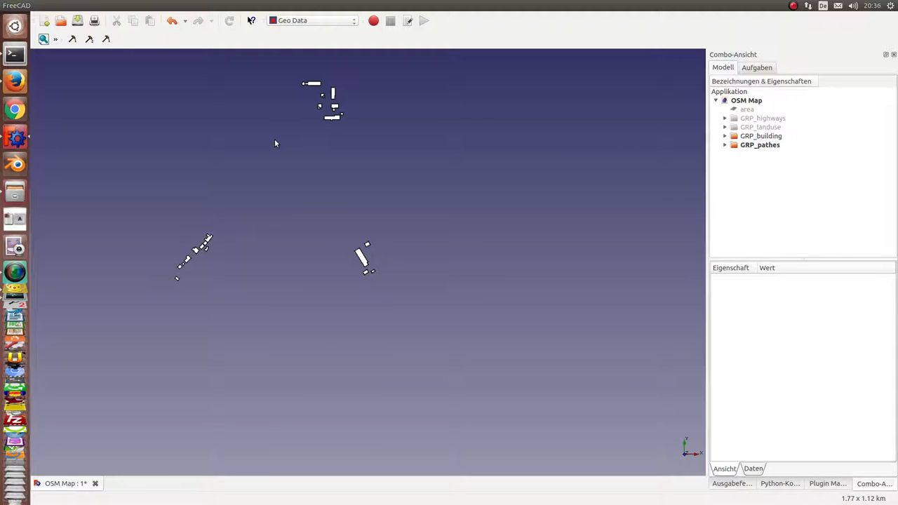
{"action": "mouse_move", "coordinate": [279, 142]}
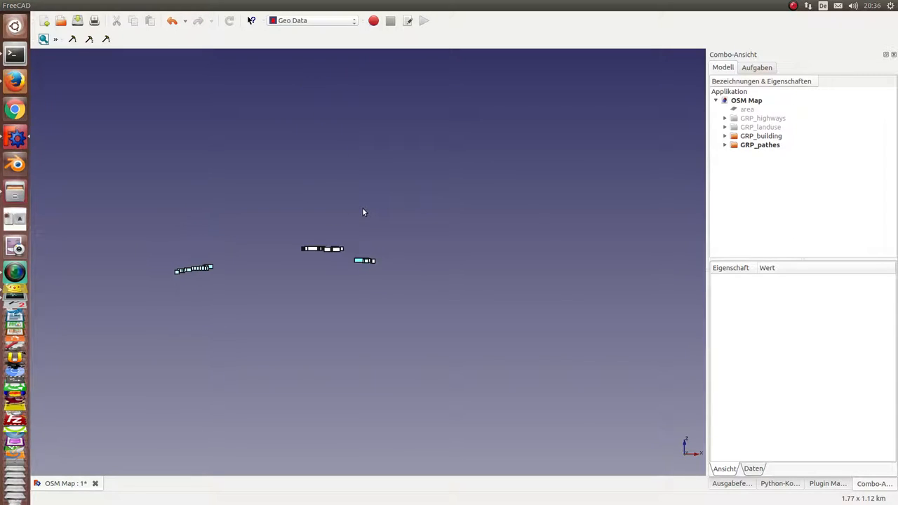
{"action": "mouse_move", "coordinate": [293, 267]}
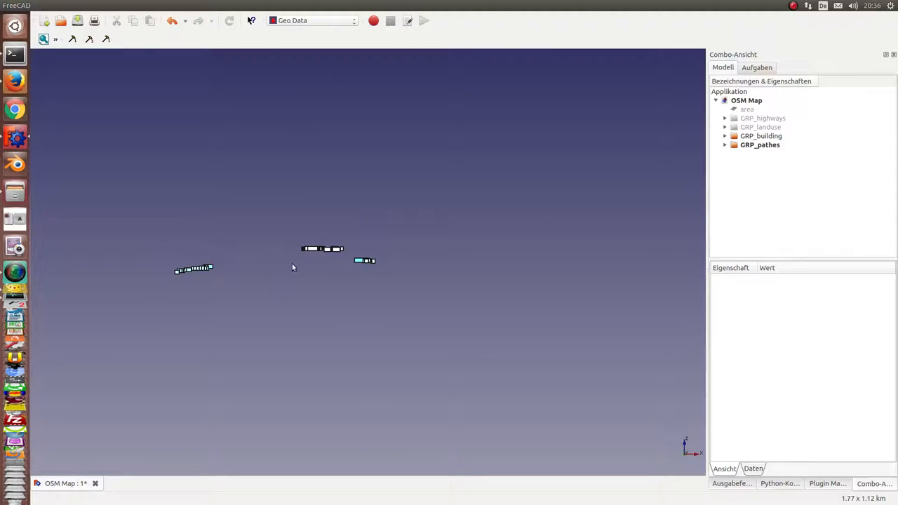
{"action": "mouse_move", "coordinate": [288, 260]}
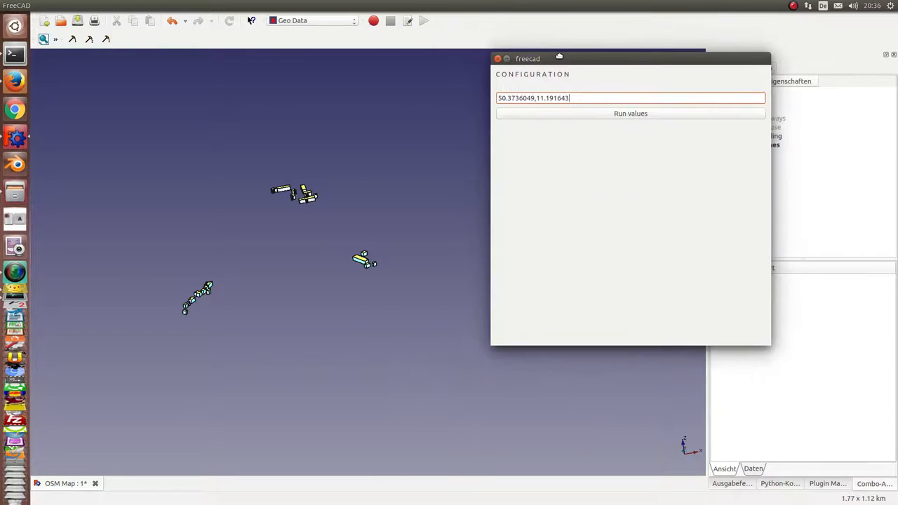
- Run the height import to build the Loft terrain, then view it from above
{"action": "left_click", "coordinate": [630, 113]}
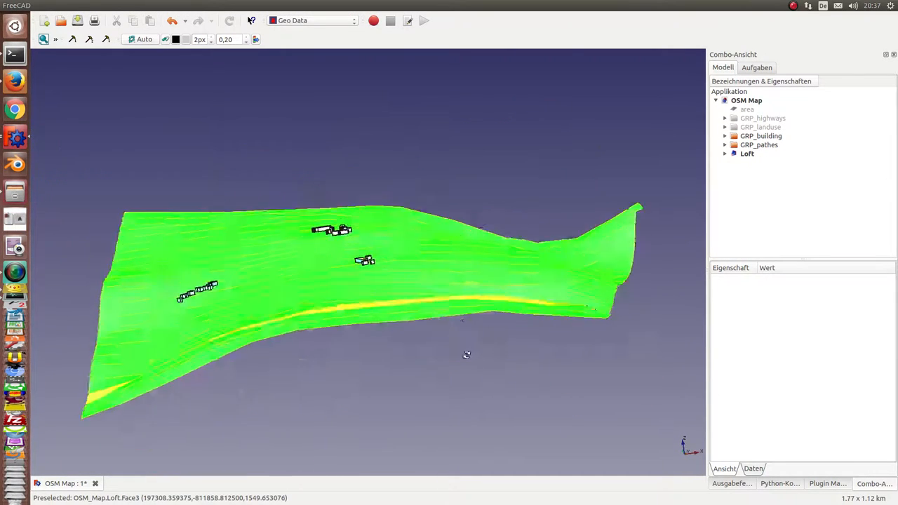
{"action": "left_click_drag", "start_coordinate": [467, 354], "coordinate": [355, 343]}
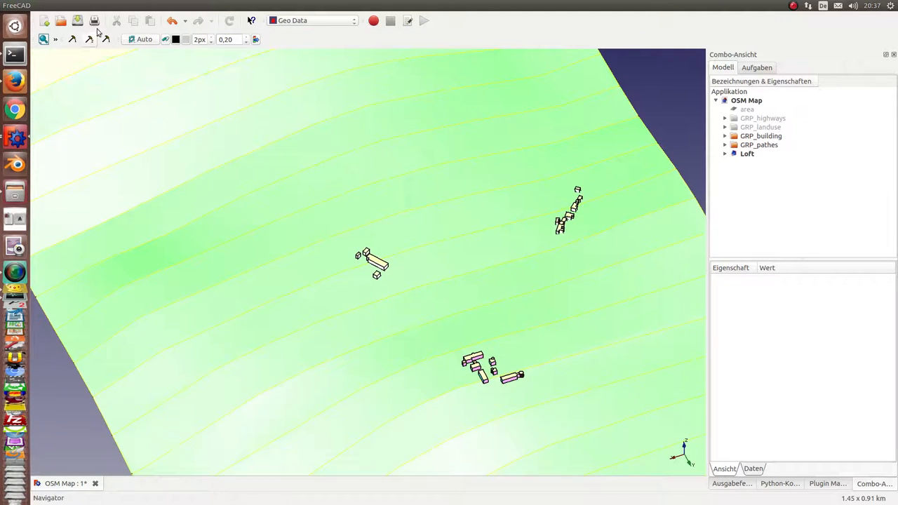
- Launch the Geo Data Navigator for a ground-level view
{"action": "left_click", "coordinate": [206, 5]}
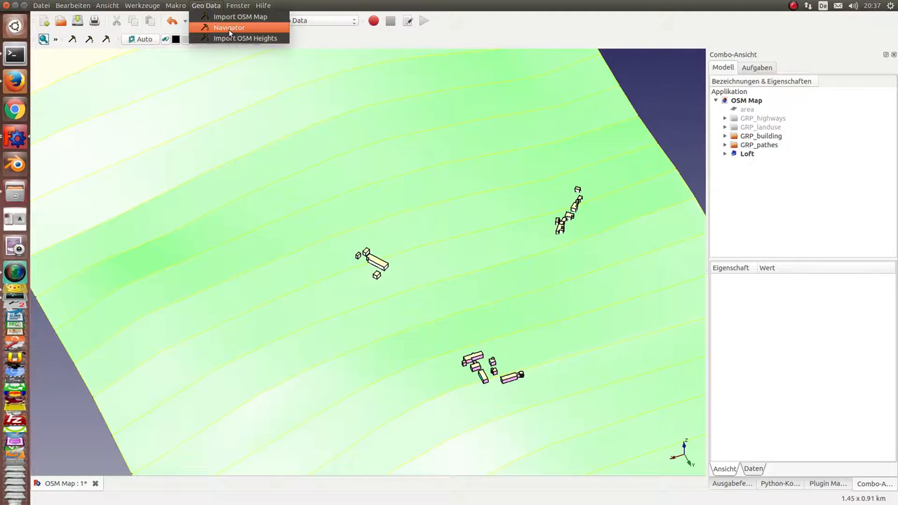
{"action": "left_click", "coordinate": [229, 28]}
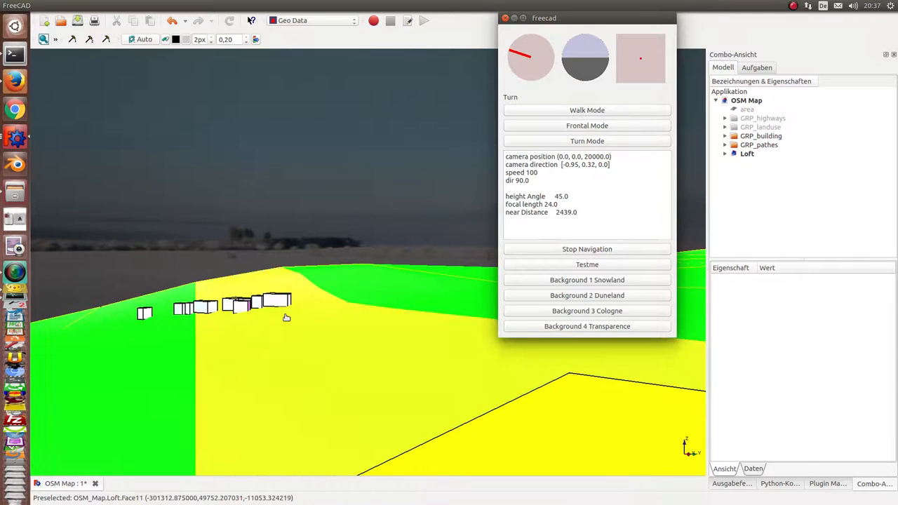
- Move the navigator camera toward the buildings, switching from Frontal Mode to Turn Mode
{"action": "left_click", "coordinate": [587, 125]}
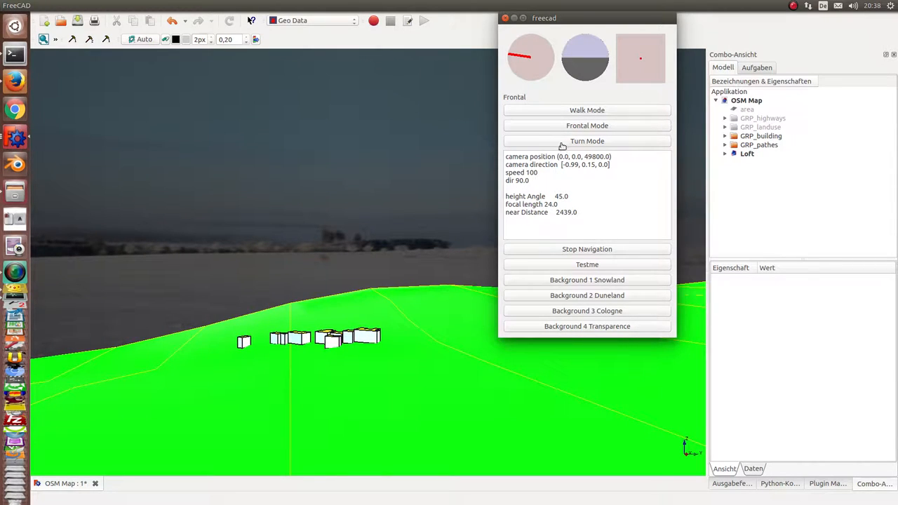
{"action": "left_click", "coordinate": [587, 141]}
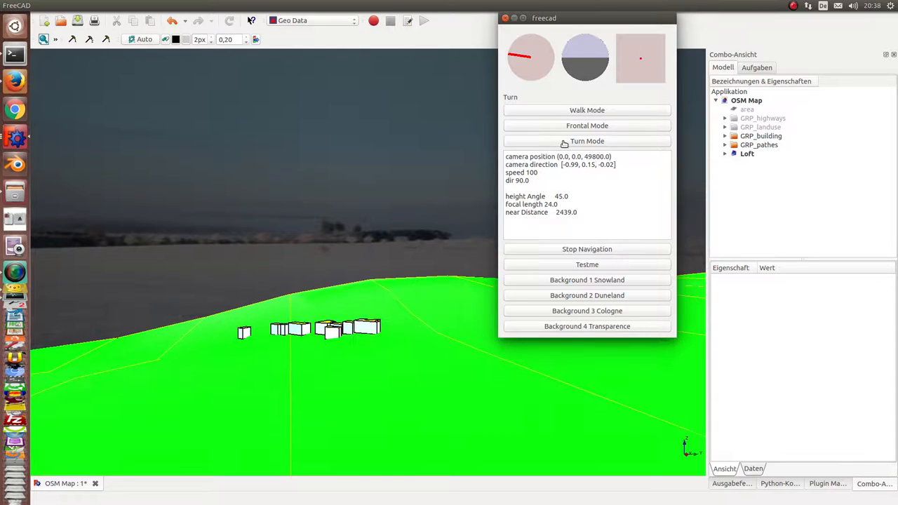